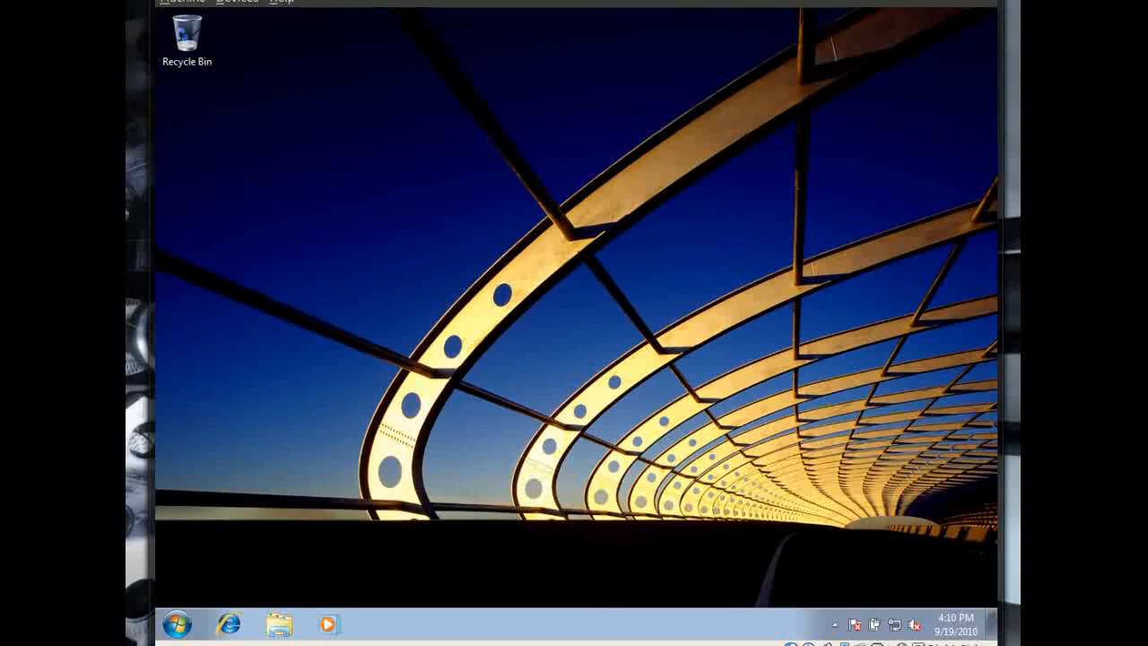
mouse_move(973, 459)
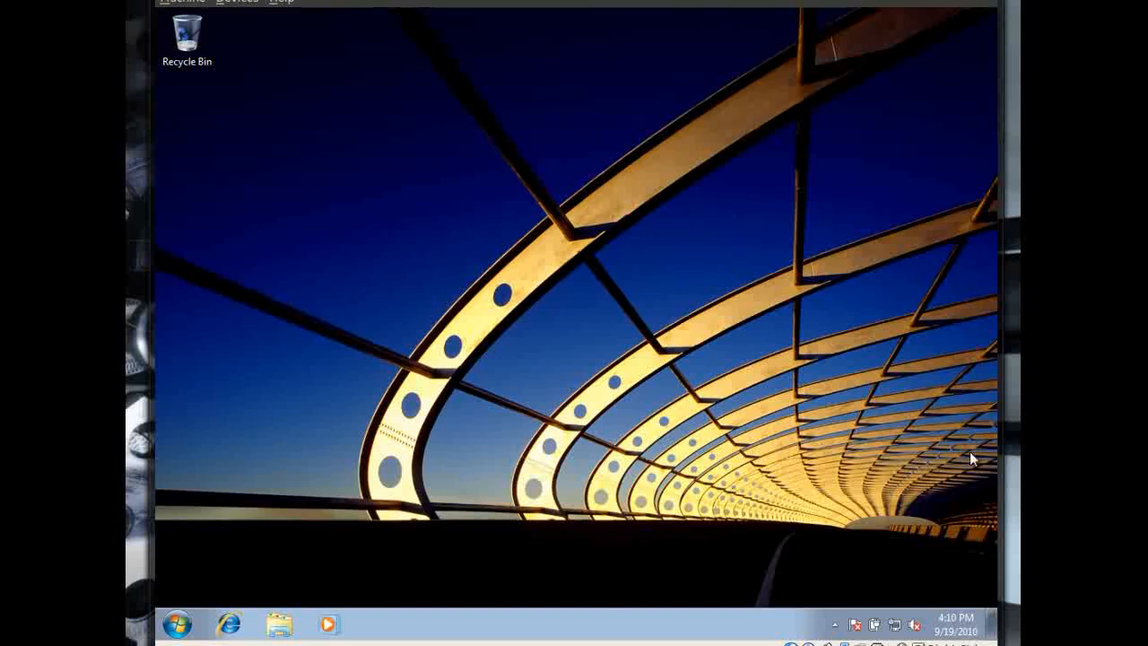
mouse_move(187, 624)
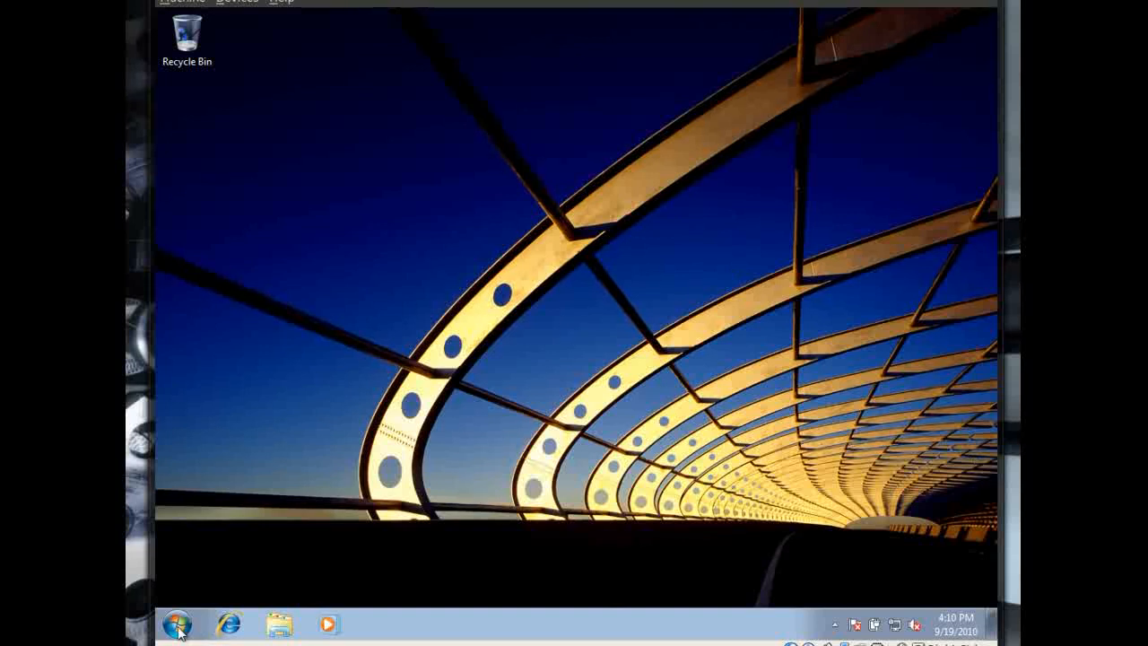
Open the Control Panel from the Start menu.
click(183, 621)
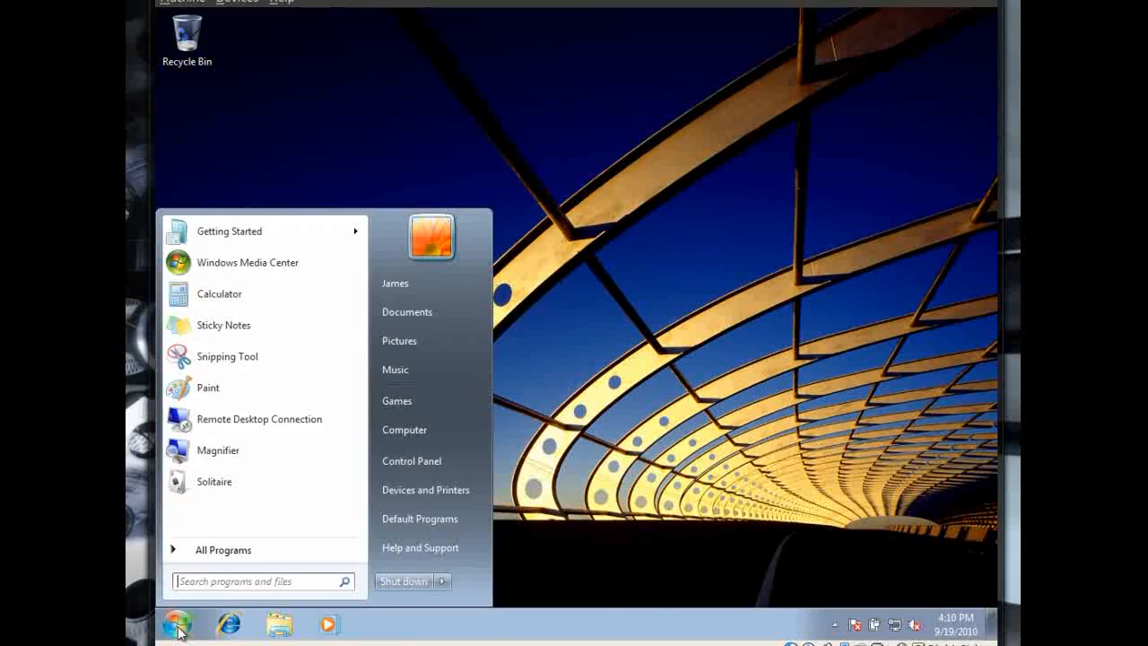
mouse_move(413, 461)
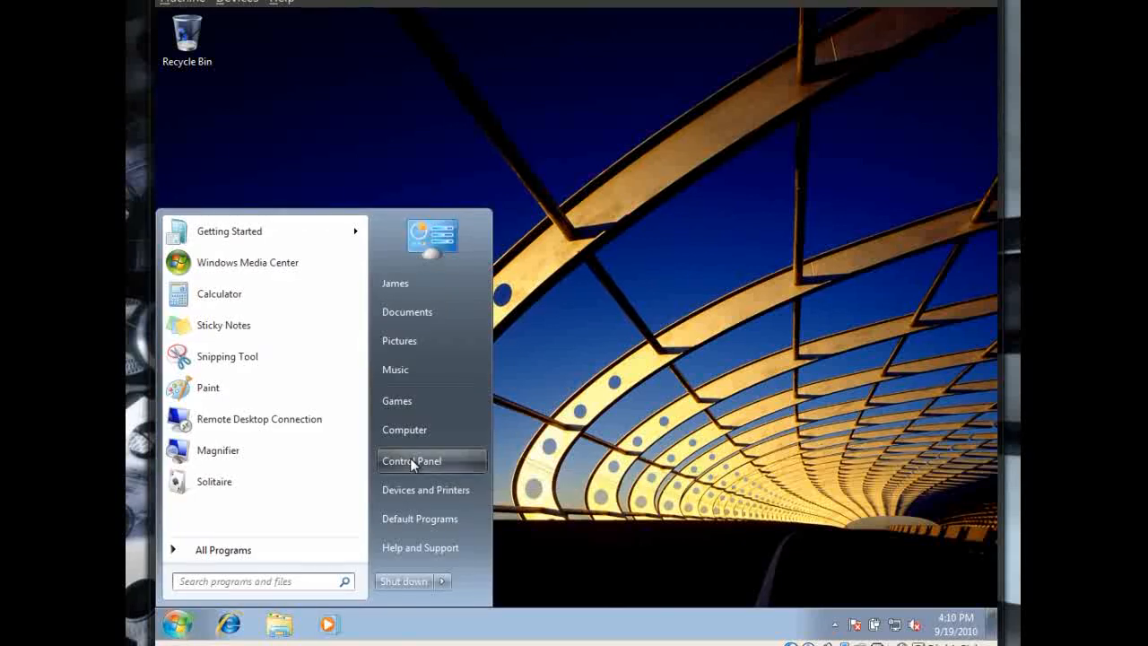
click(411, 459)
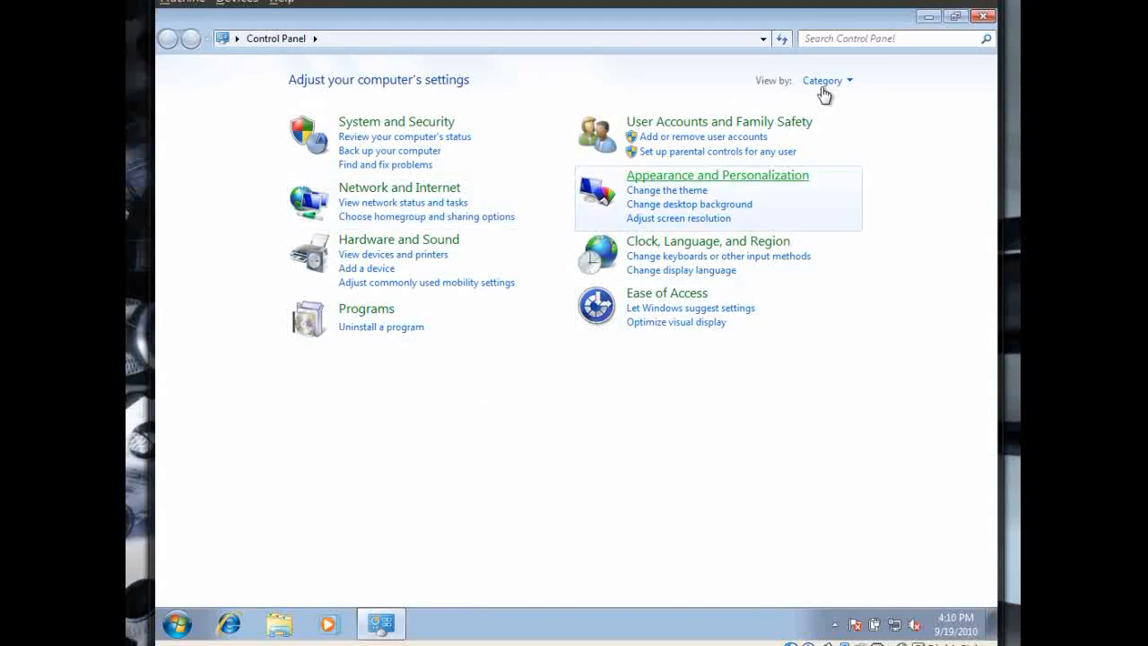
Show all settings as large icons, then return to Category view.
click(826, 79)
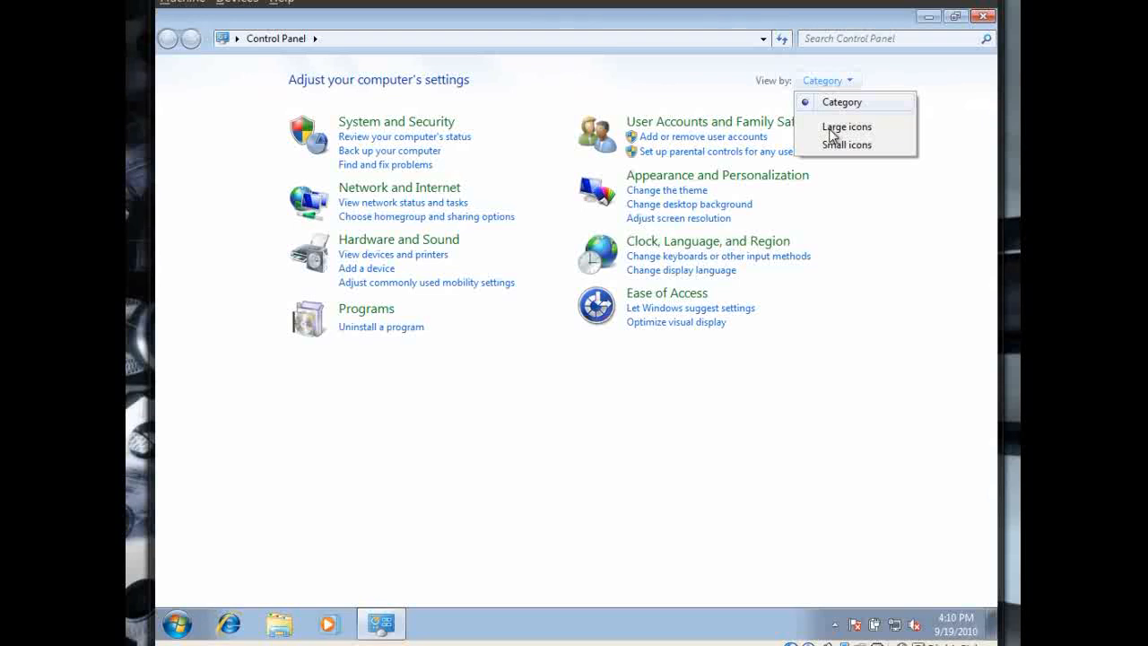
click(847, 126)
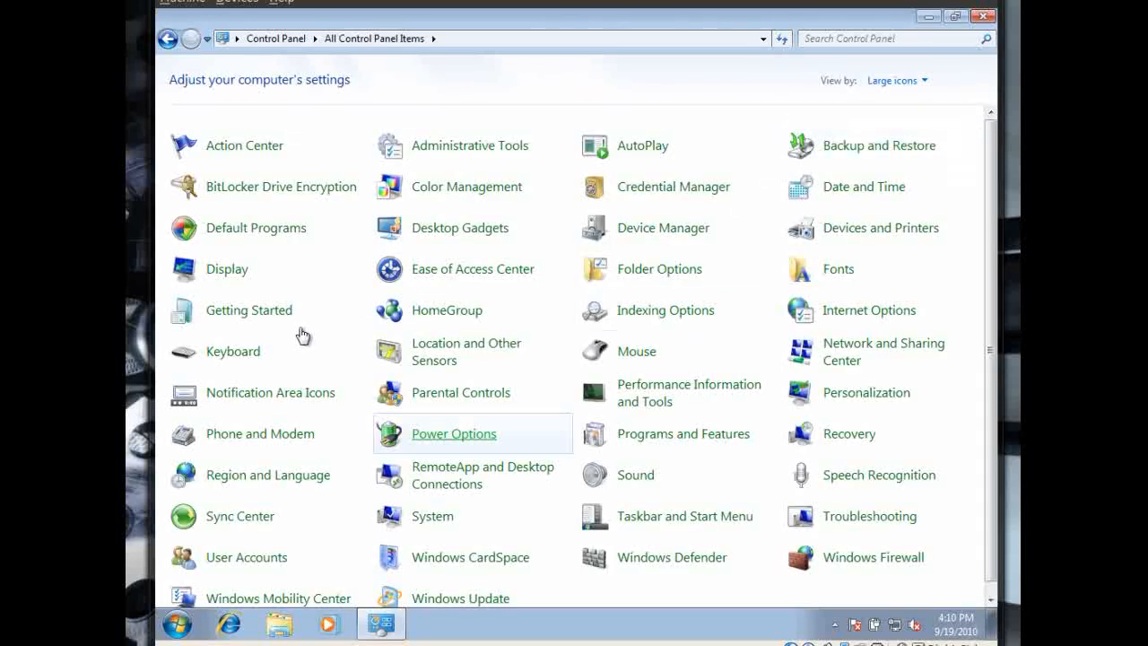
mouse_move(683, 445)
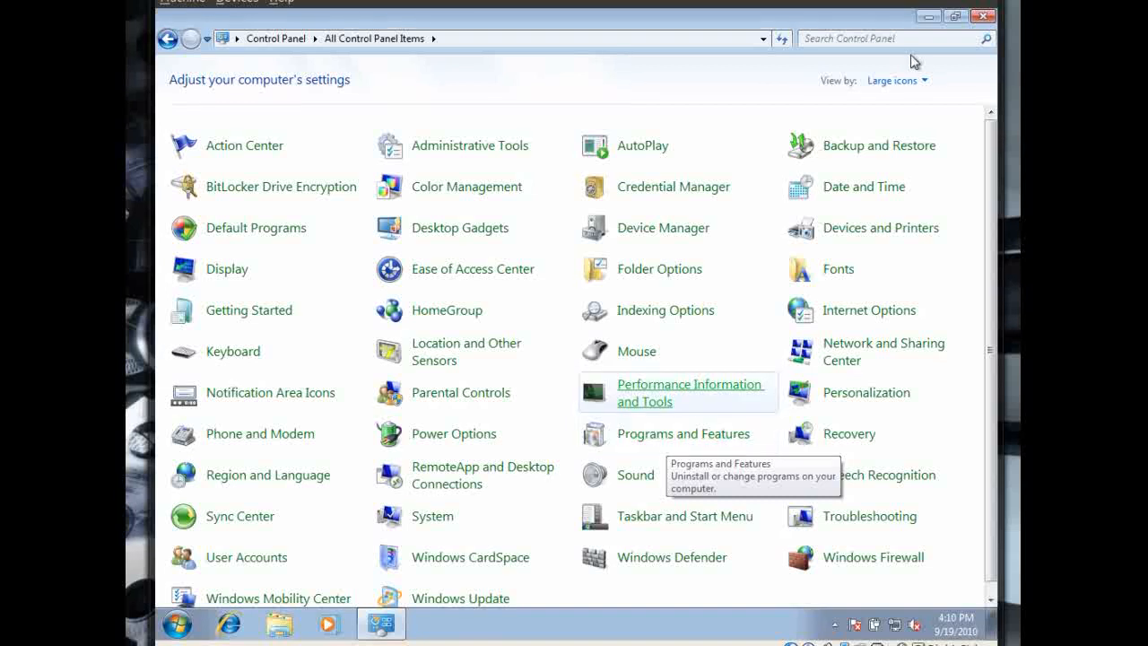
click(897, 79)
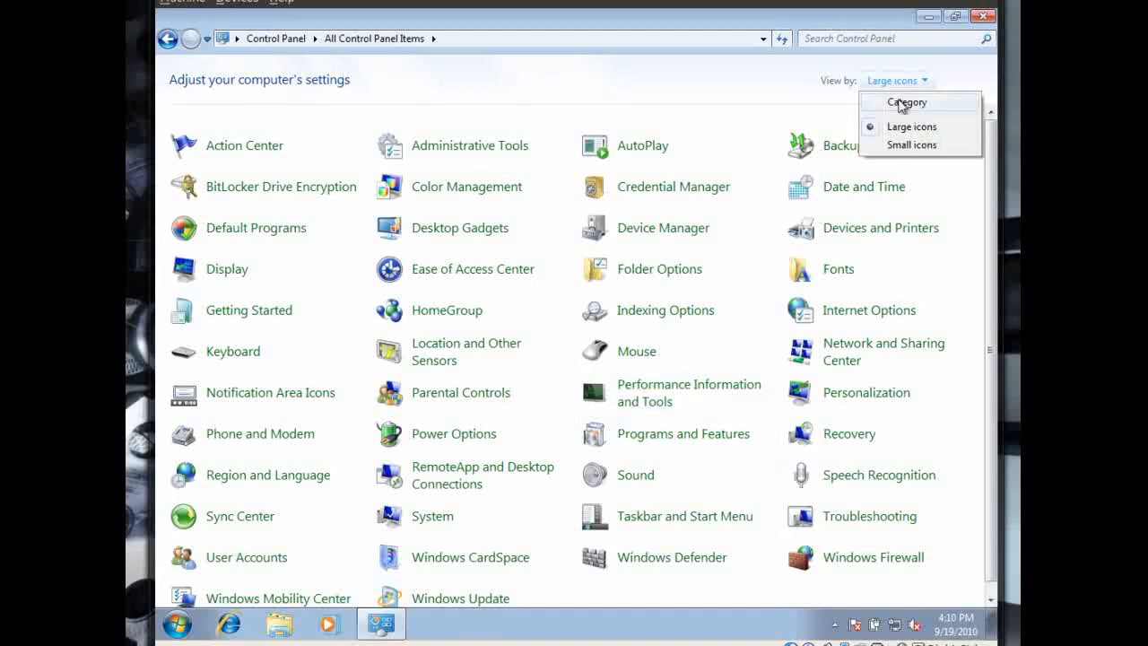
click(900, 101)
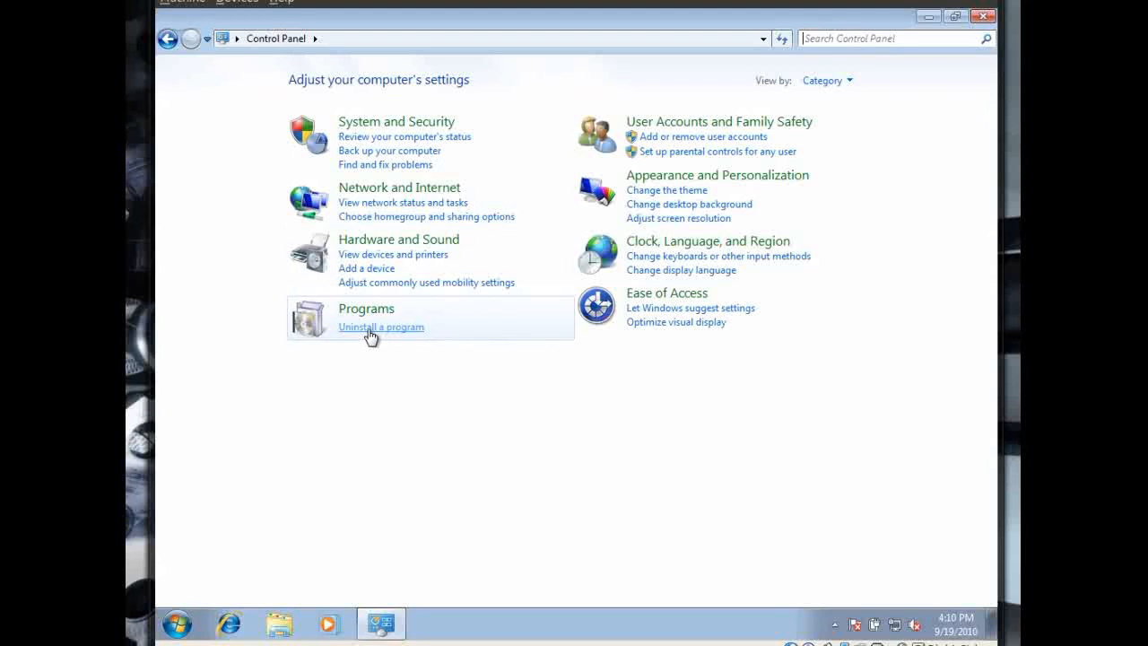
Remove Adobe Flash Player 10 ActiveX from Programs and Features and confirm in the Flash uninstaller.
click(380, 326)
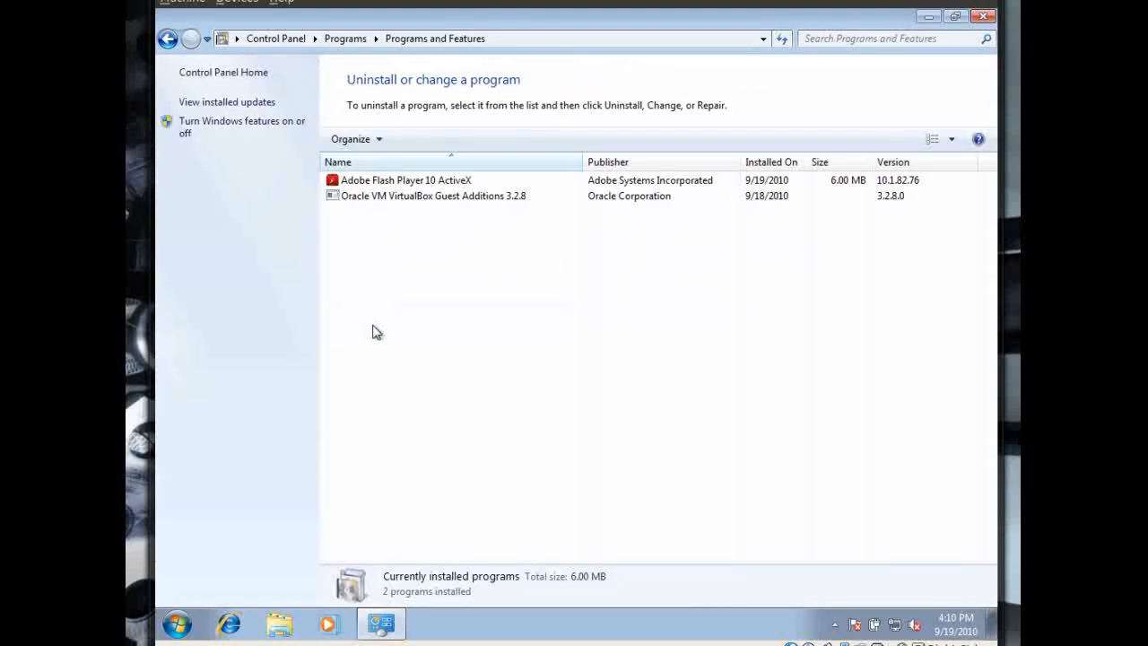
click(405, 179)
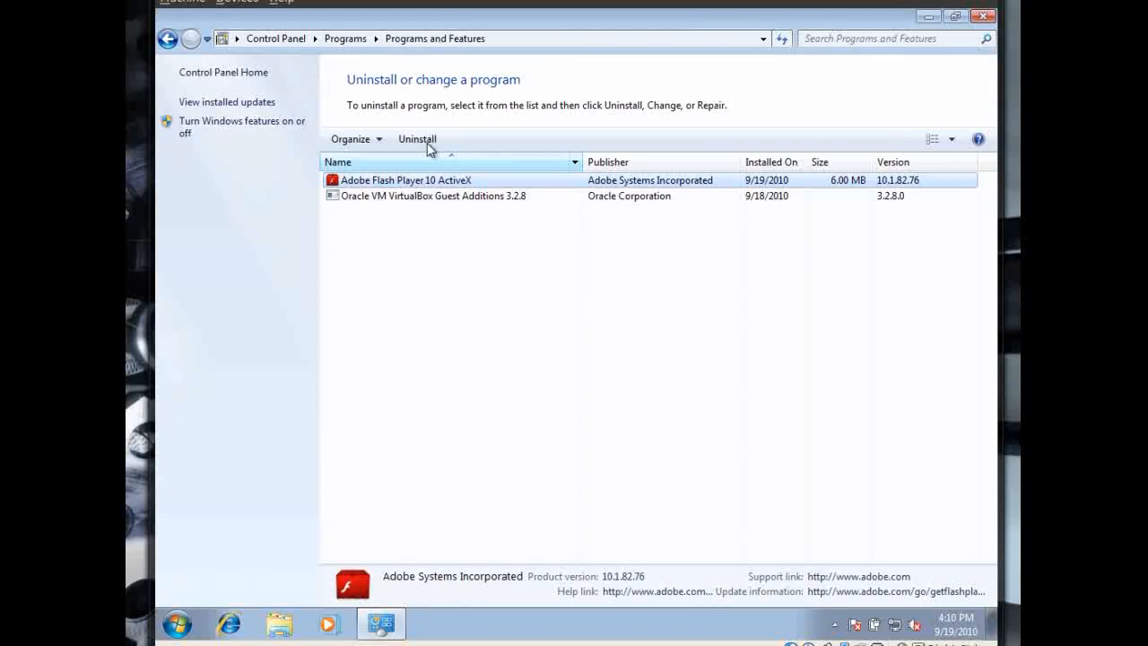
click(416, 140)
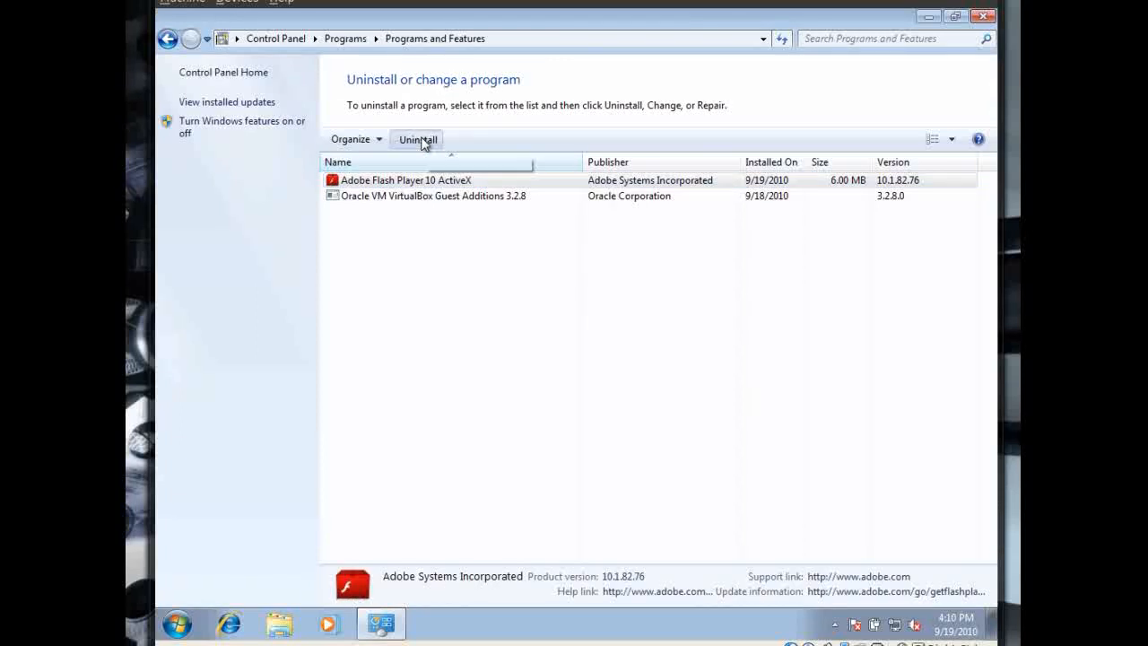
click(416, 140)
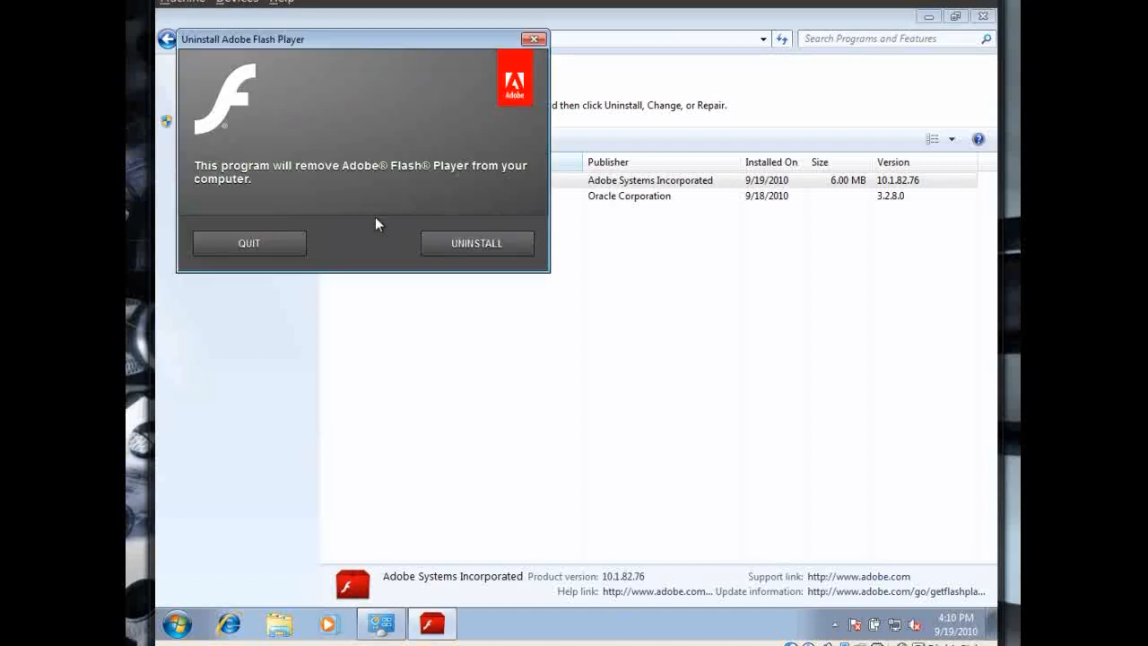
click(477, 244)
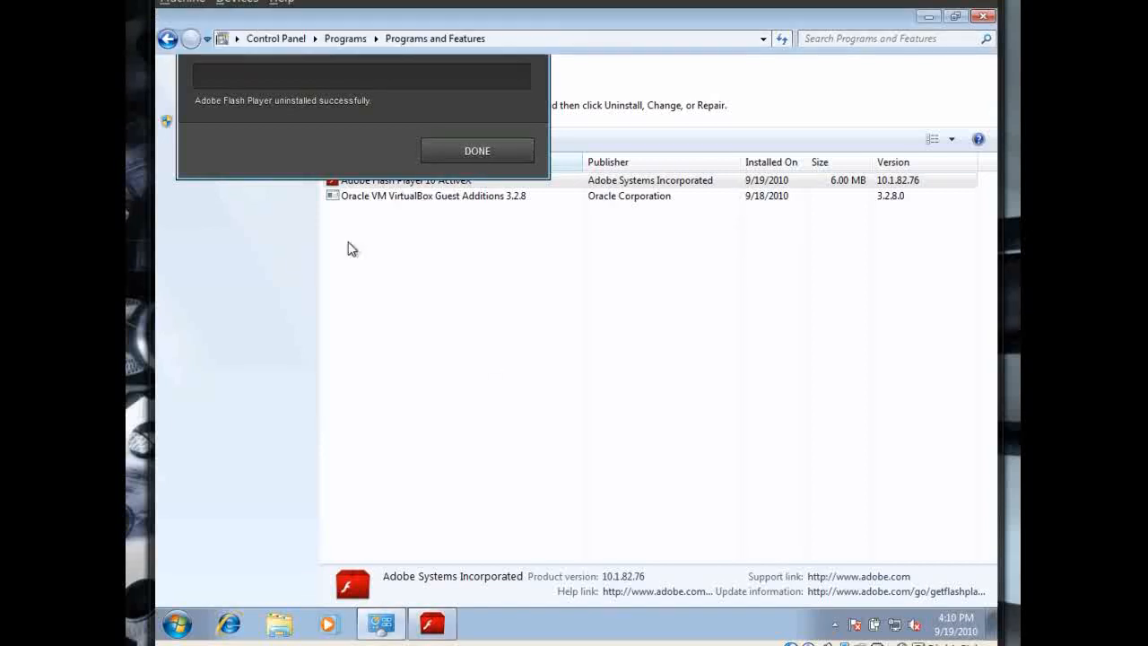
Dismiss the uninstaller's DONE message, leaving only Oracle VM VirtualBox Guest Additions 3.2.8 listed.
click(477, 151)
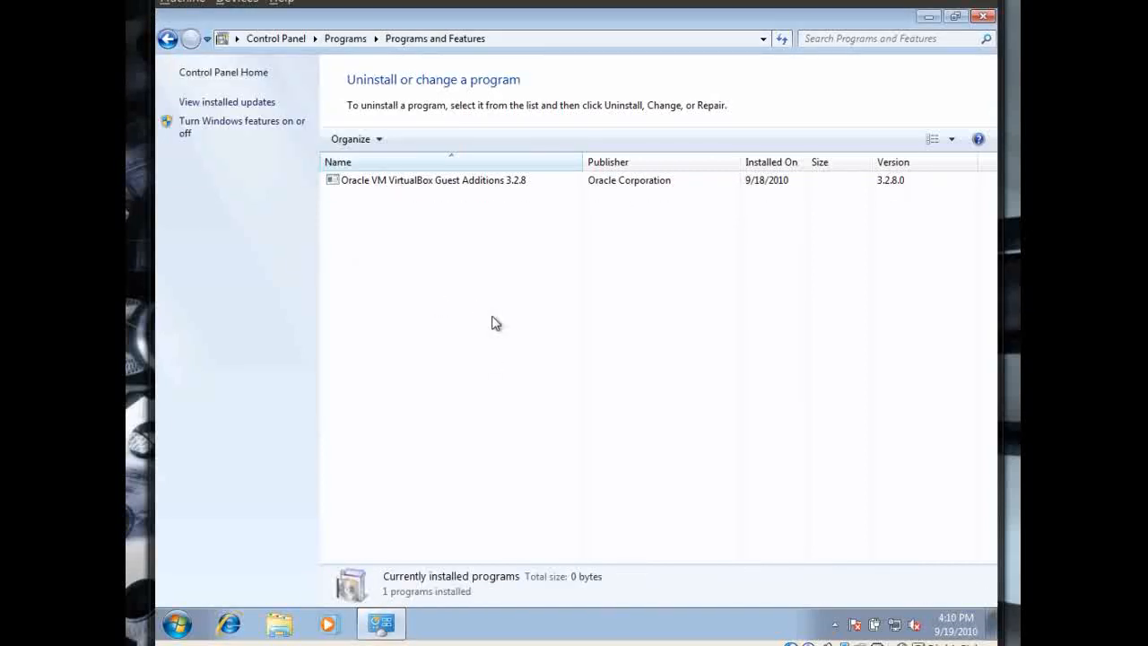
mouse_move(499, 317)
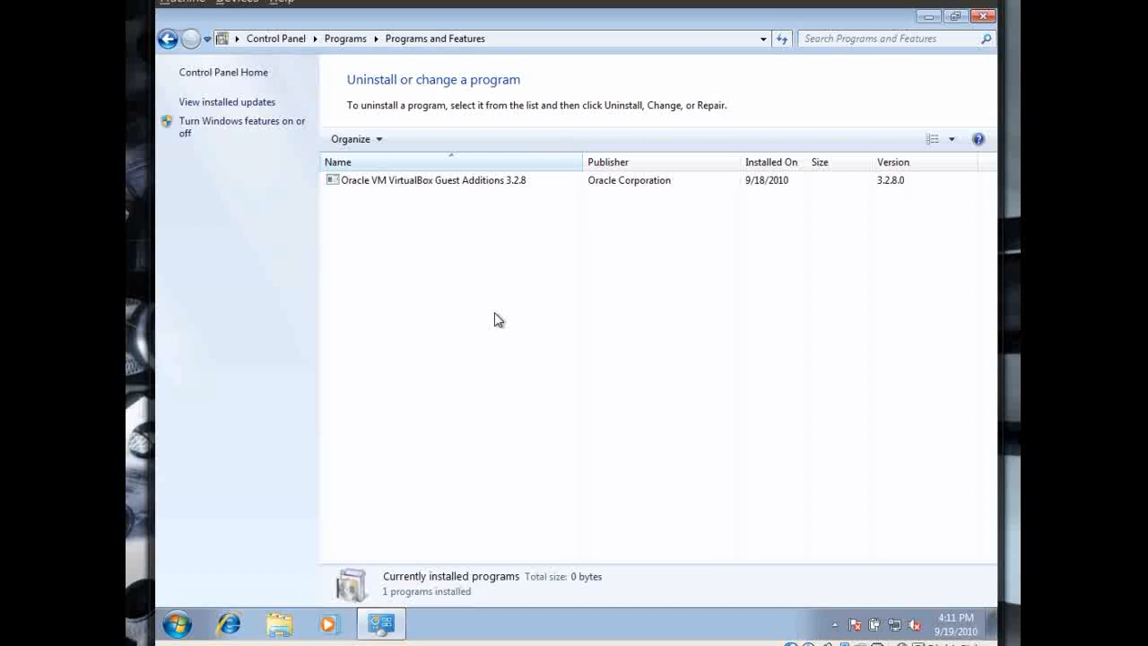
mouse_move(492, 282)
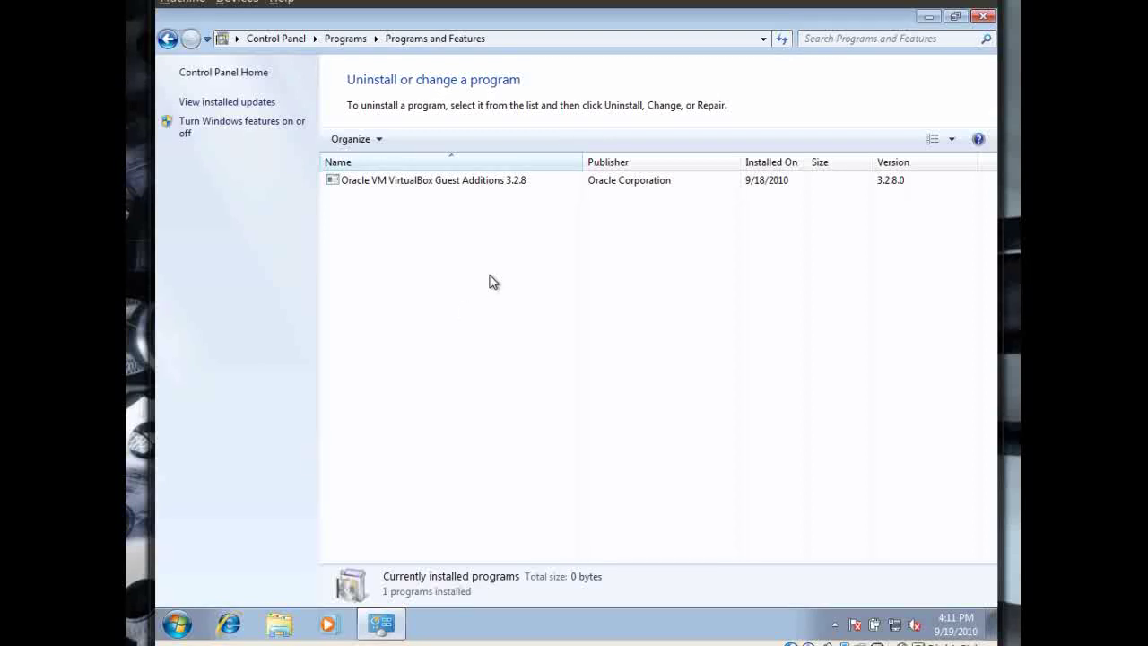
mouse_move(492, 291)
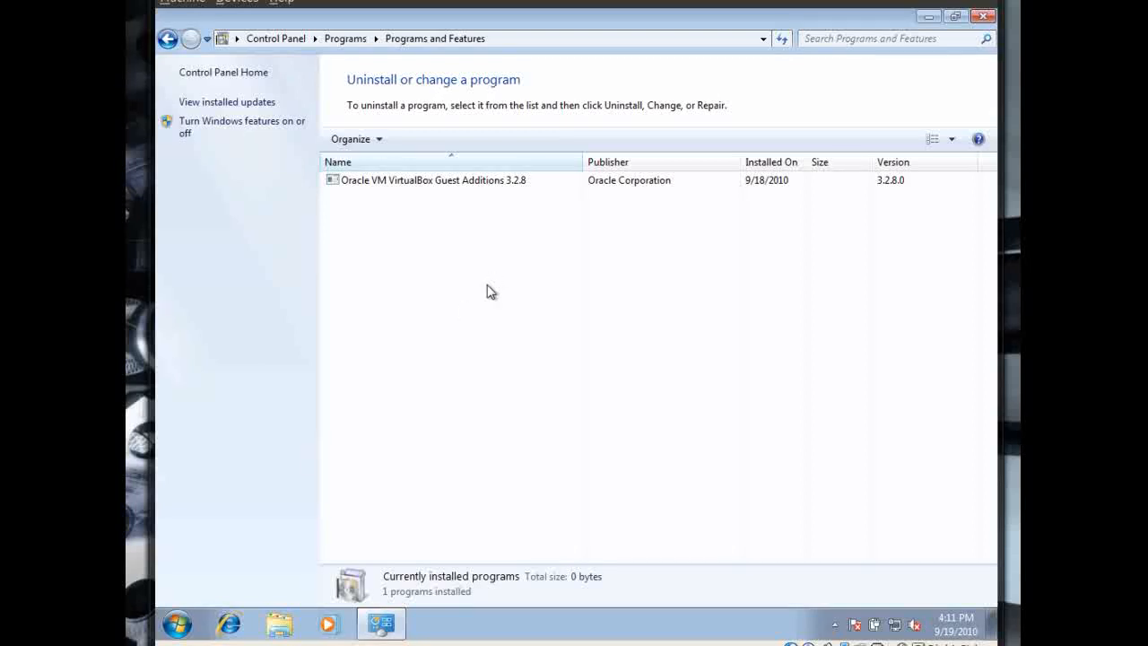
mouse_move(499, 302)
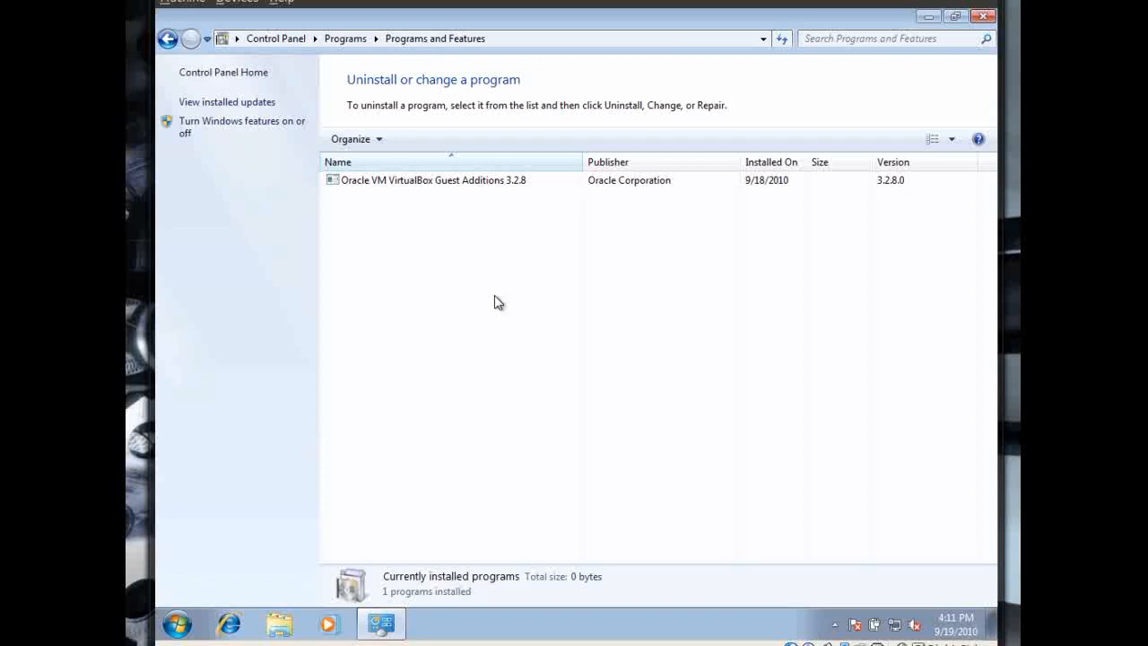
mouse_move(592, 255)
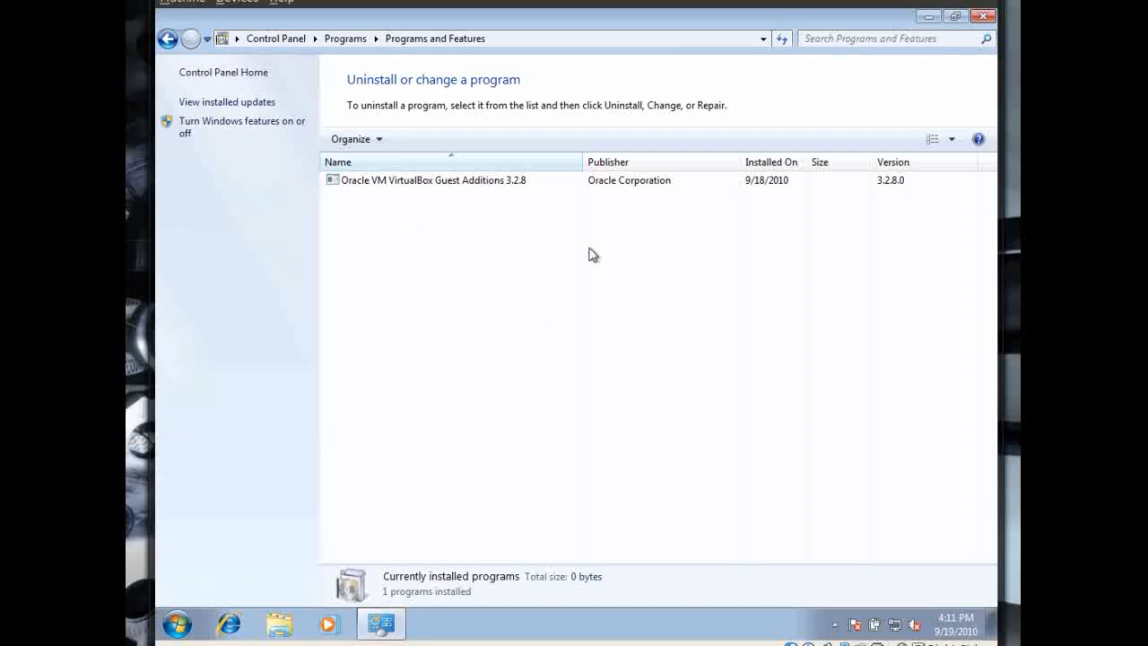
mouse_move(684, 231)
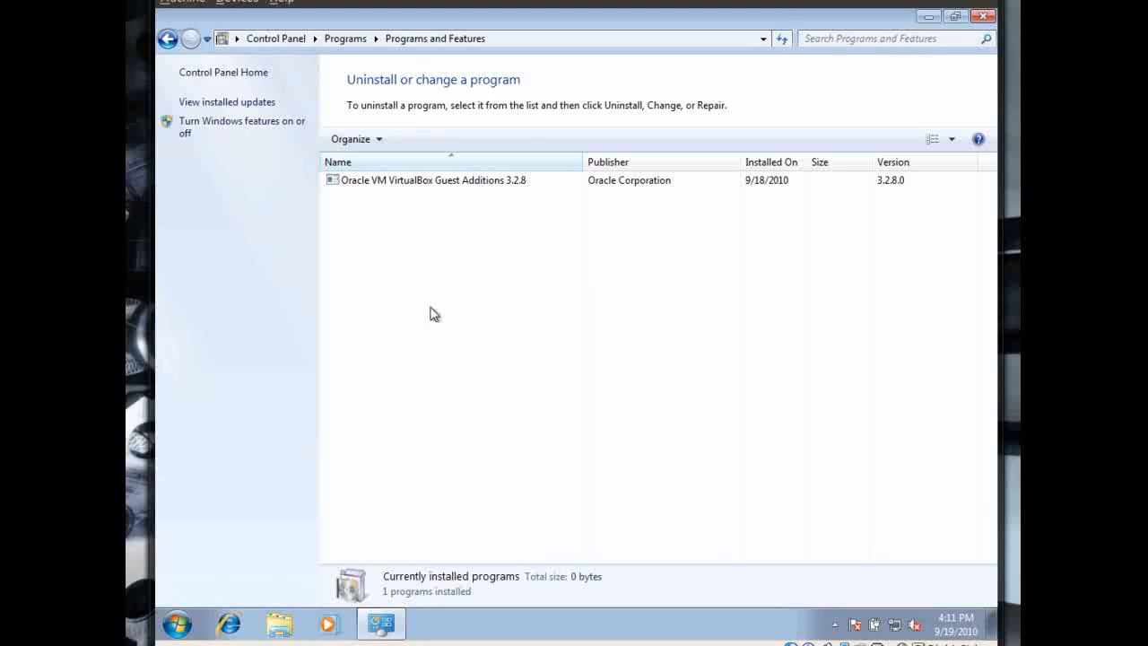
mouse_move(448, 285)
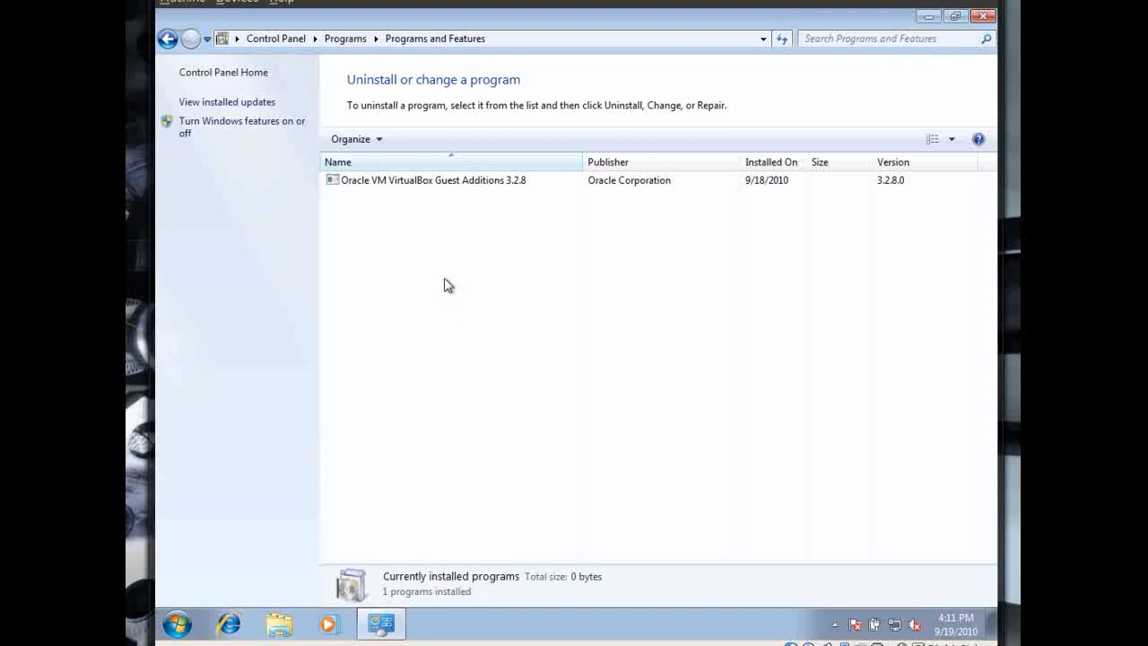
mouse_move(384, 255)
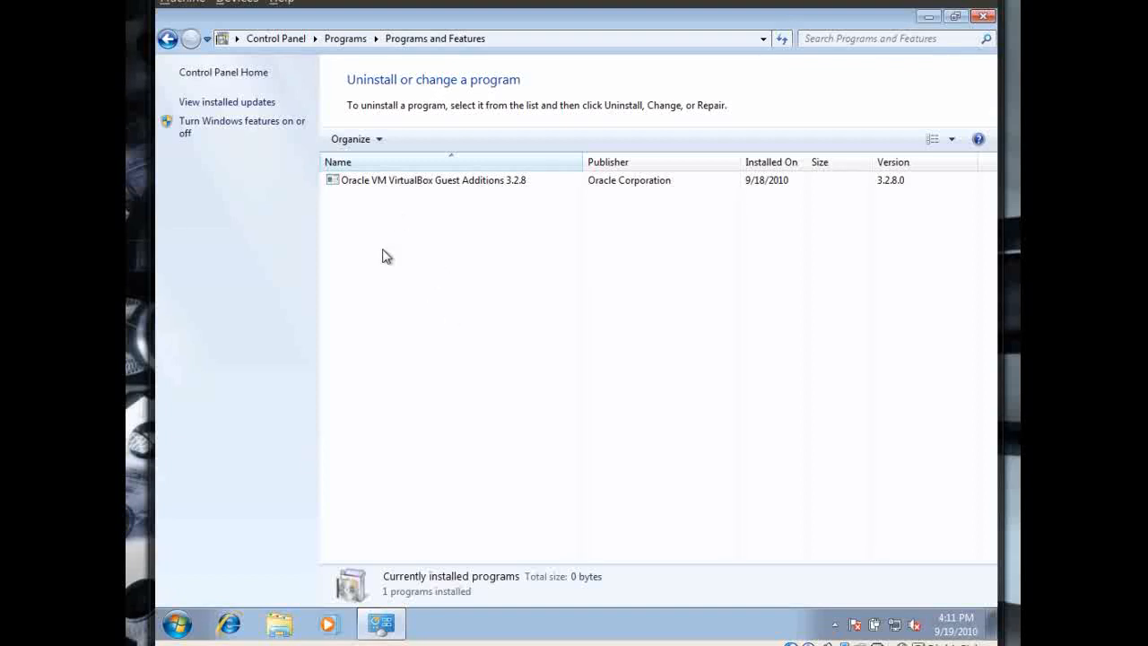
mouse_move(391, 279)
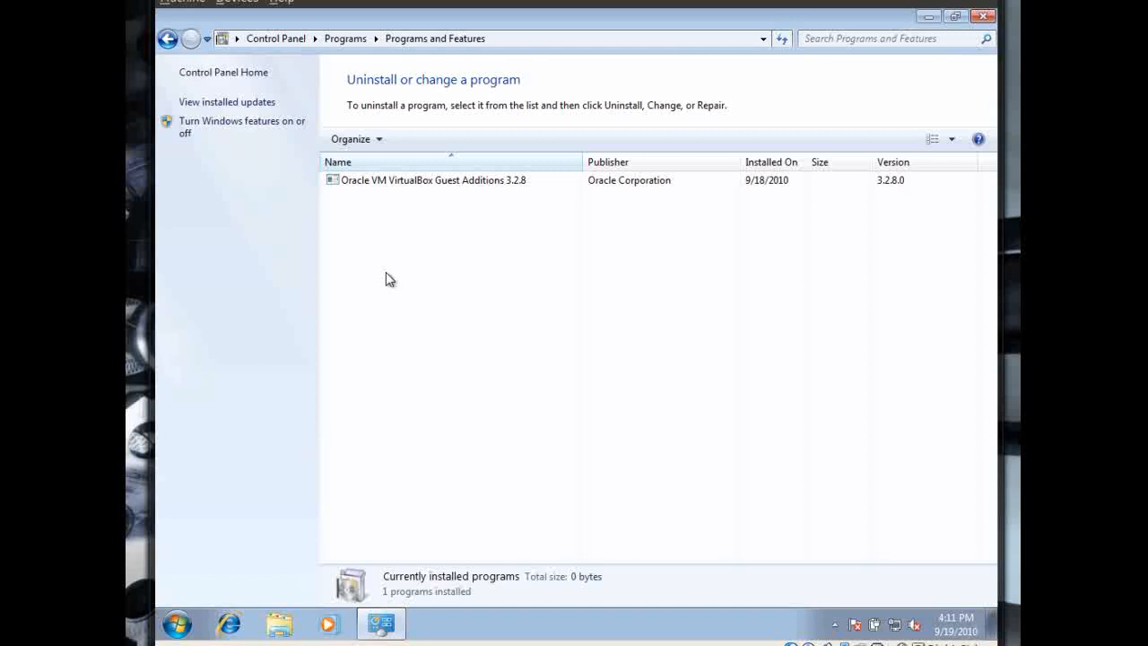
mouse_move(485, 253)
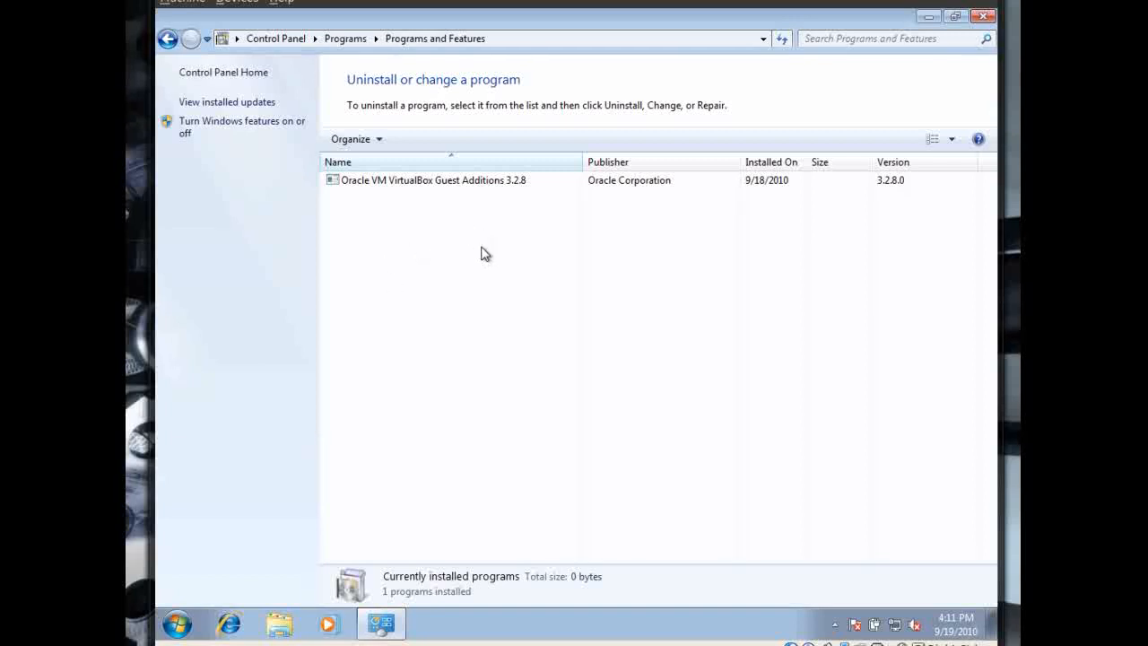
mouse_move(475, 277)
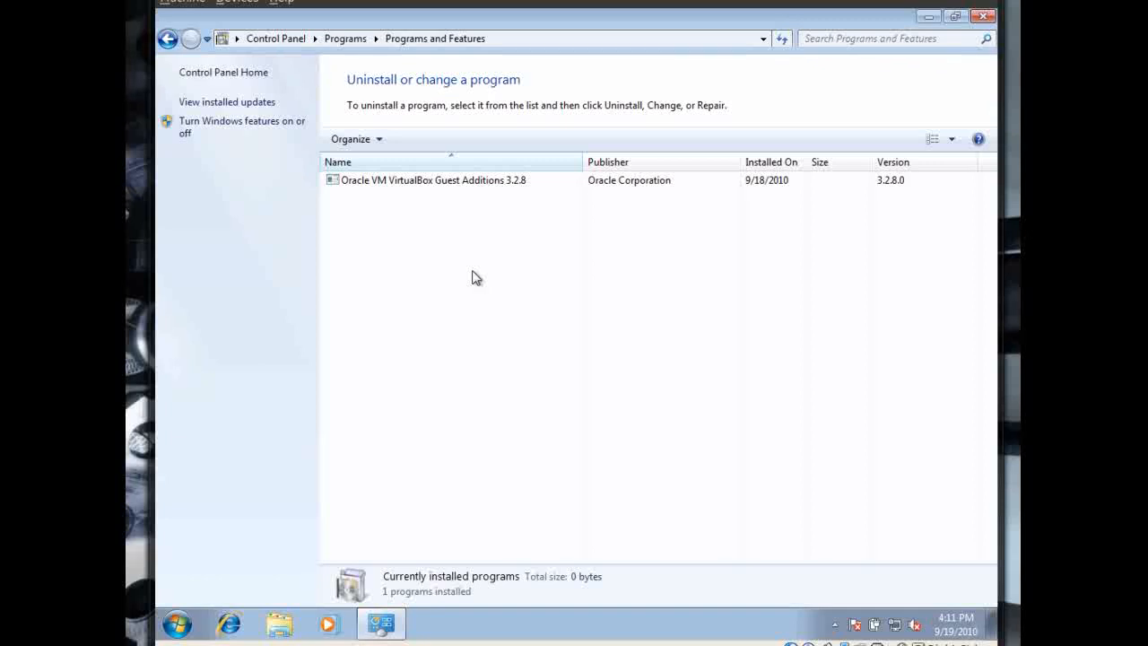
mouse_move(477, 286)
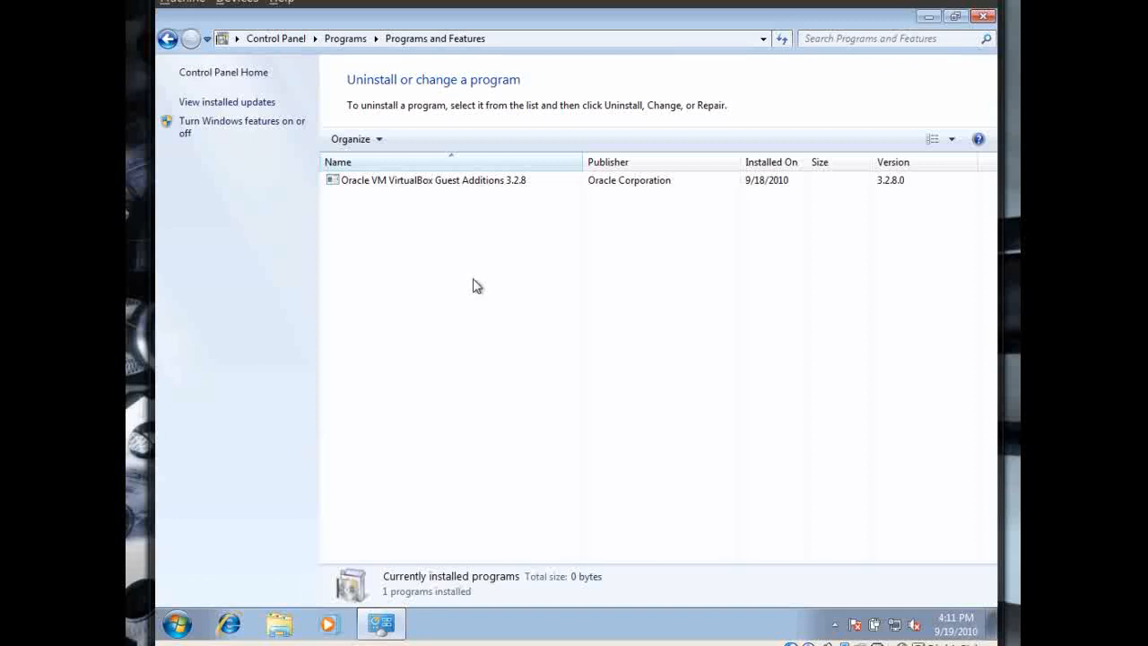